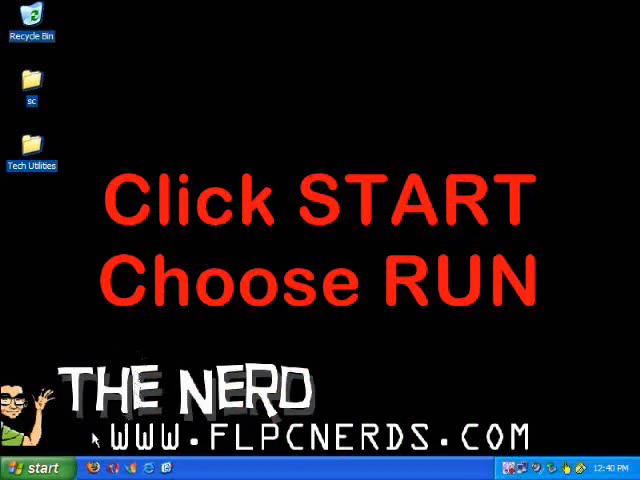
- Open the Run dialog from the Start menu to launch msconfig
left_click(36, 468)
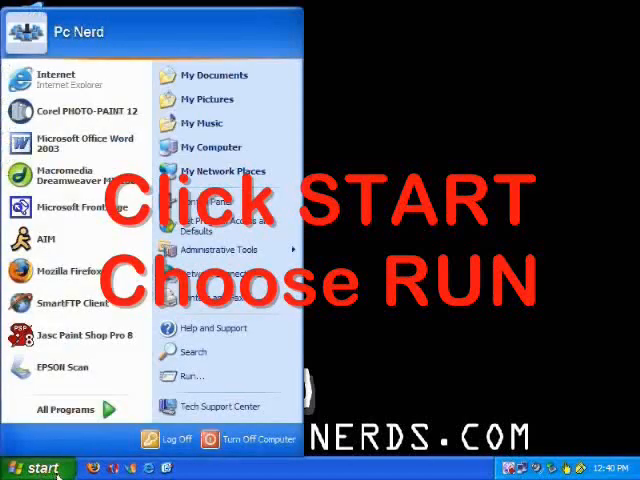
left_click(190, 376)
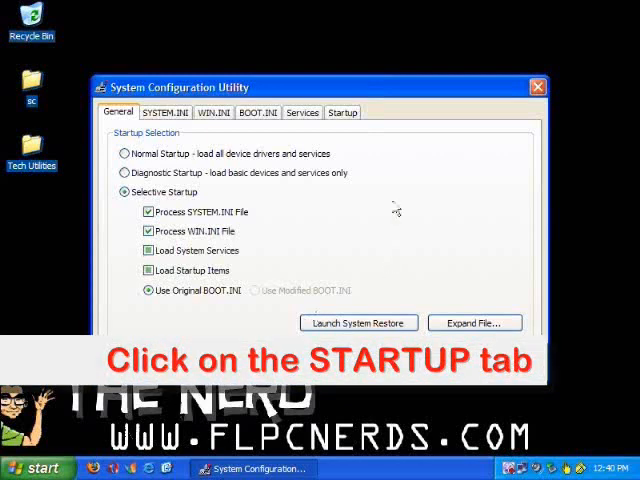
mouse_move(344, 112)
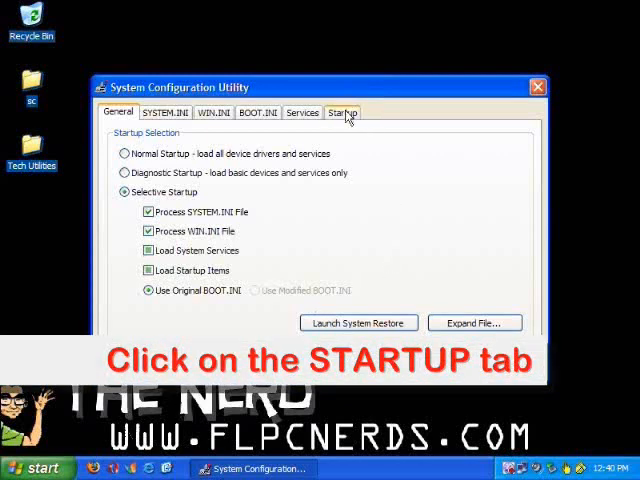
- Switch to the Startup tab and scroll through the full list of startup programs
left_click(342, 112)
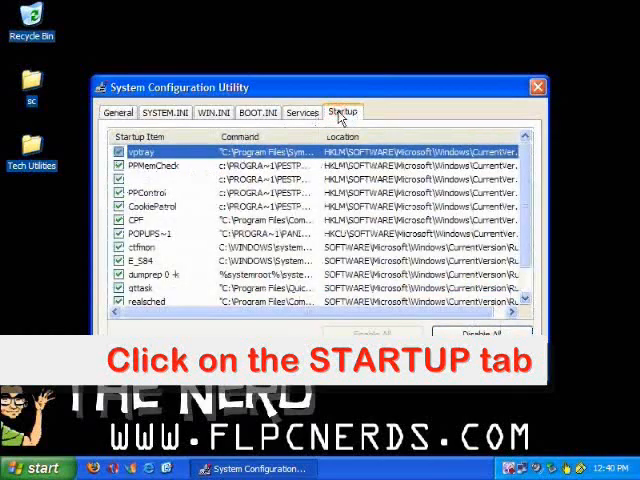
left_click(344, 112)
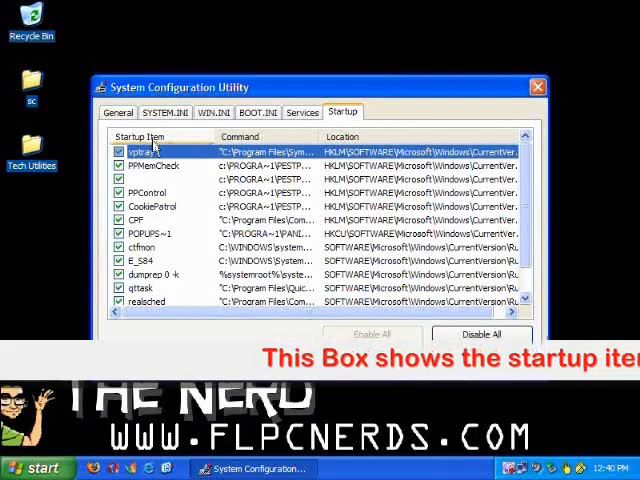
scroll("down", 3)
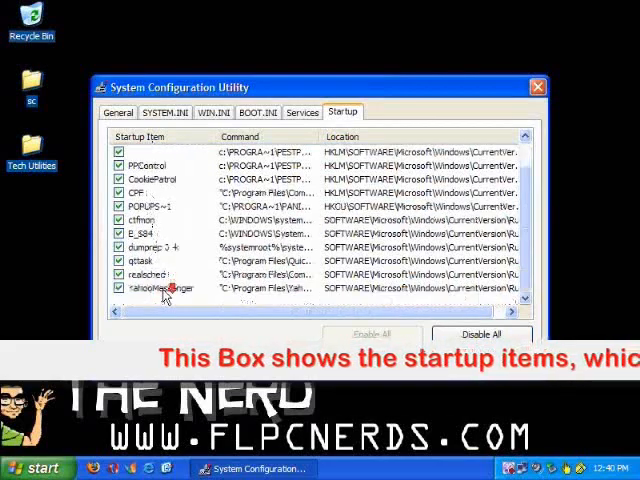
scroll("up", 3)
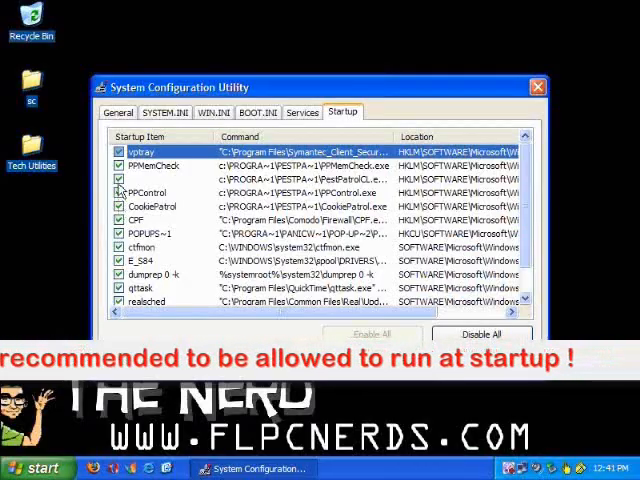
scroll("down", 3)
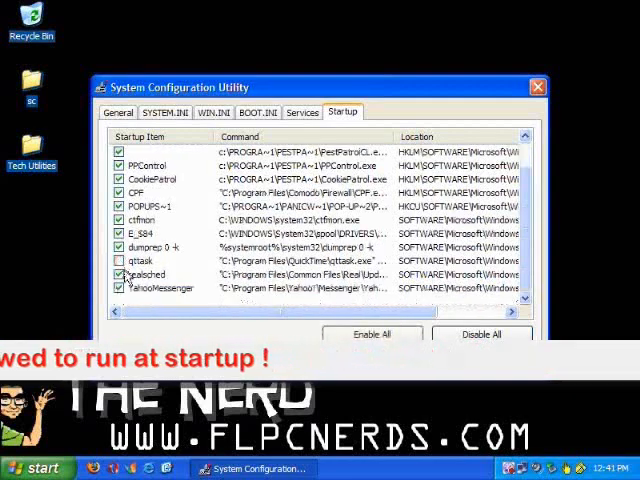
- Uncheck two unneeded startup programs and apply the change
left_click(118, 288)
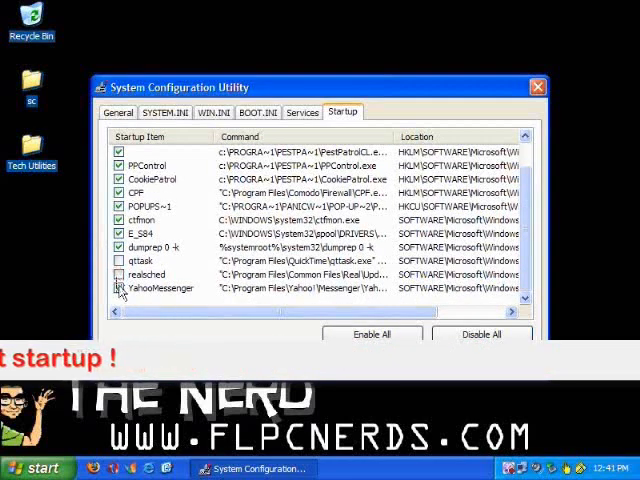
left_click(120, 288)
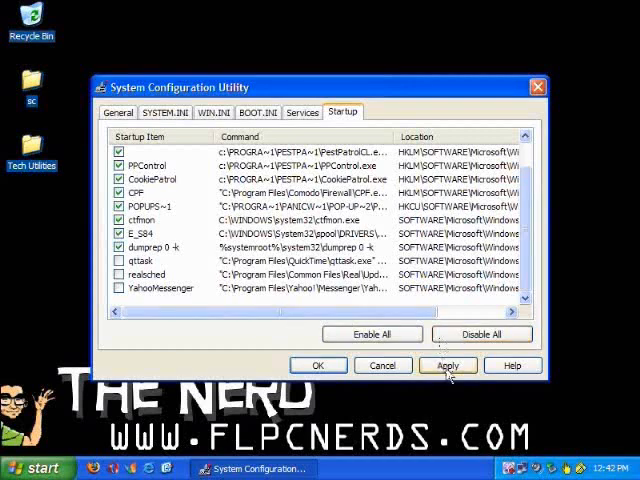
left_click(448, 364)
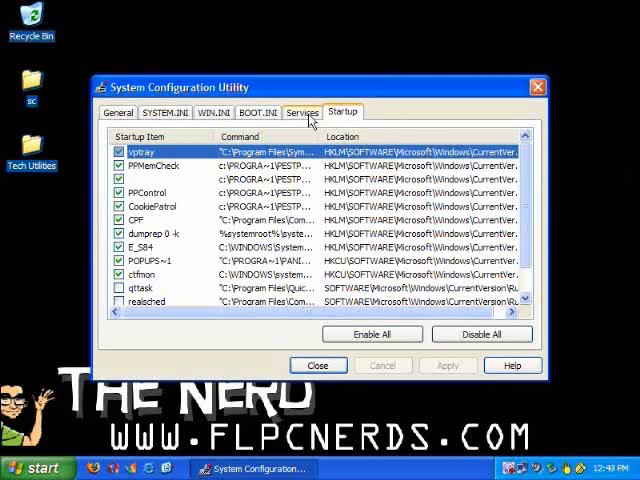
- On Services, hide Microsoft services, uncheck Webroot Spy Sweeper Engine and apply
left_click(300, 112)
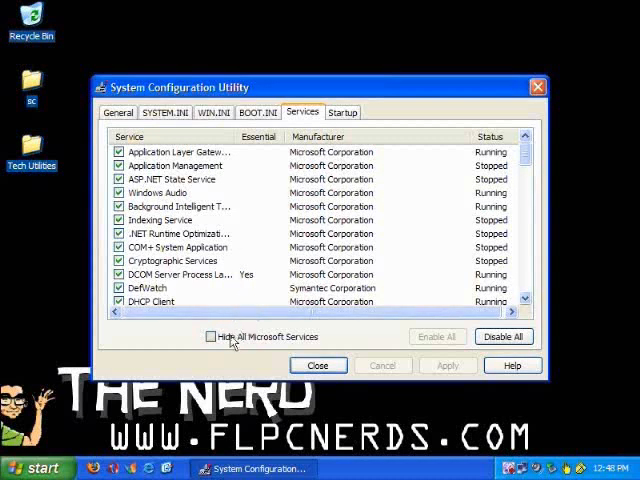
left_click(212, 336)
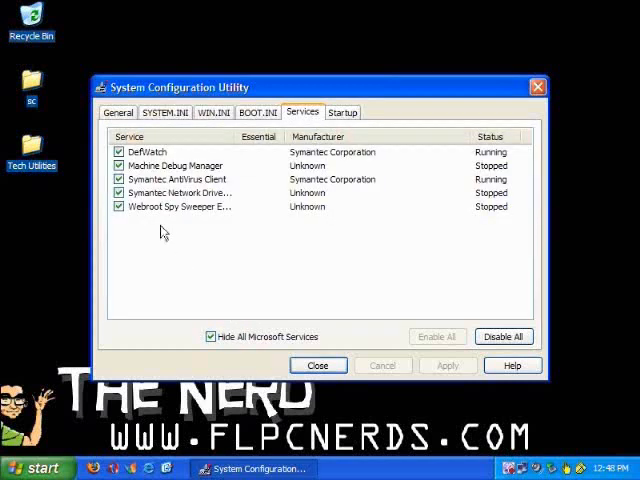
mouse_move(132, 262)
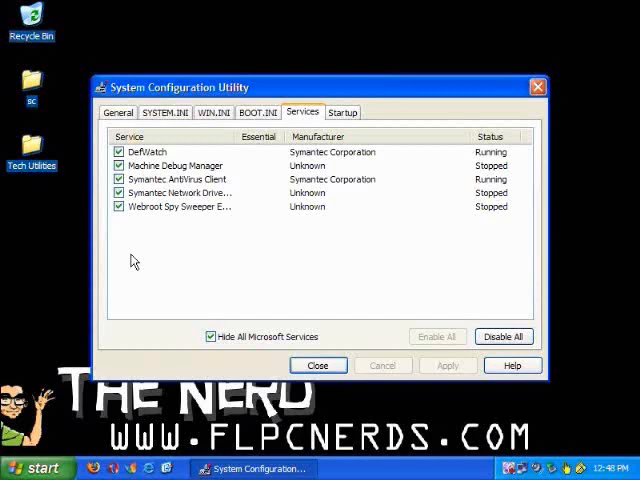
mouse_move(176, 236)
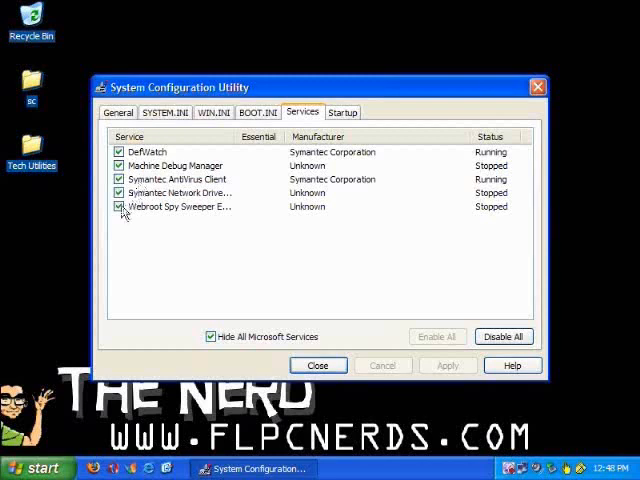
left_click(120, 208)
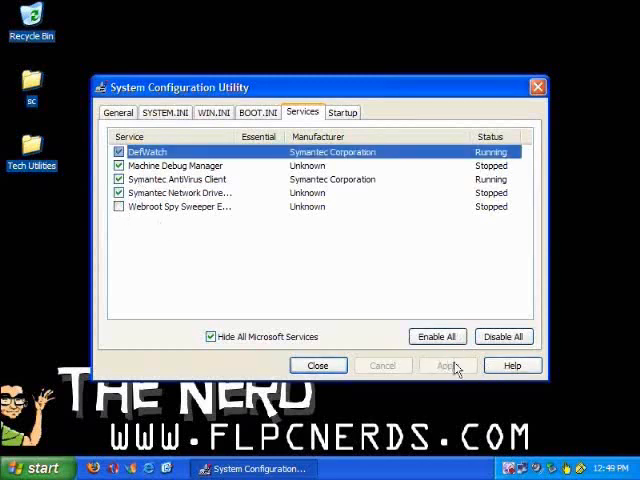
left_click(120, 206)
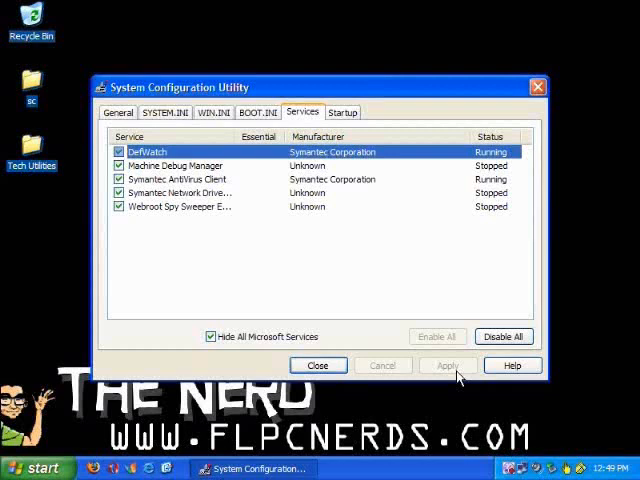
mouse_move(318, 364)
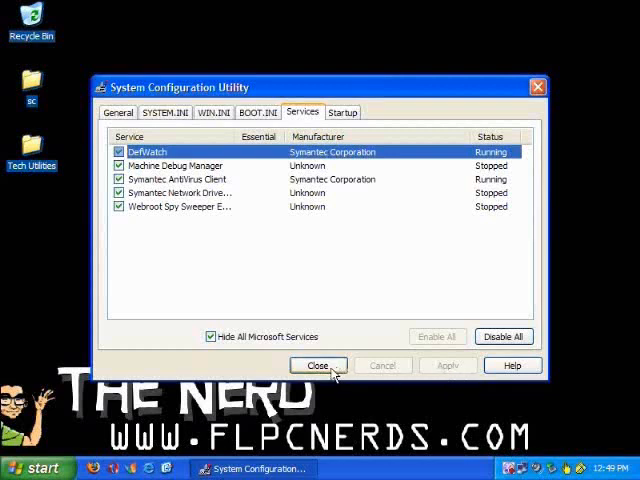
- Close msconfig and choose Restart in its prompt so the changes take effect
left_click(318, 364)
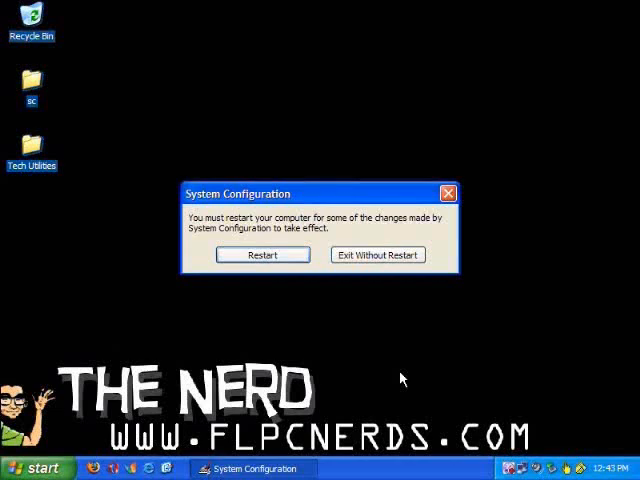
mouse_move(322, 276)
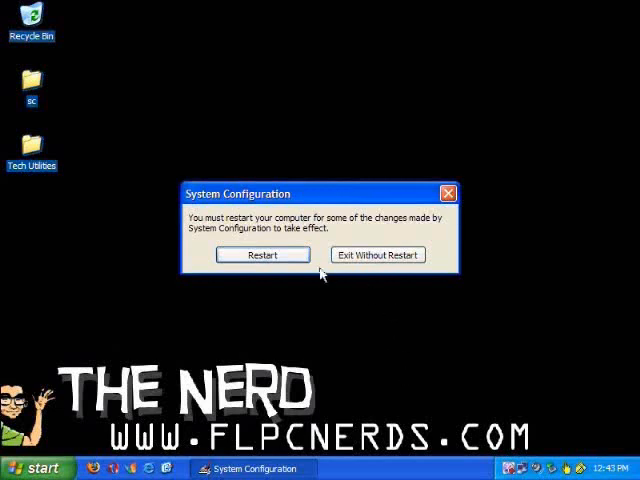
left_click(378, 256)
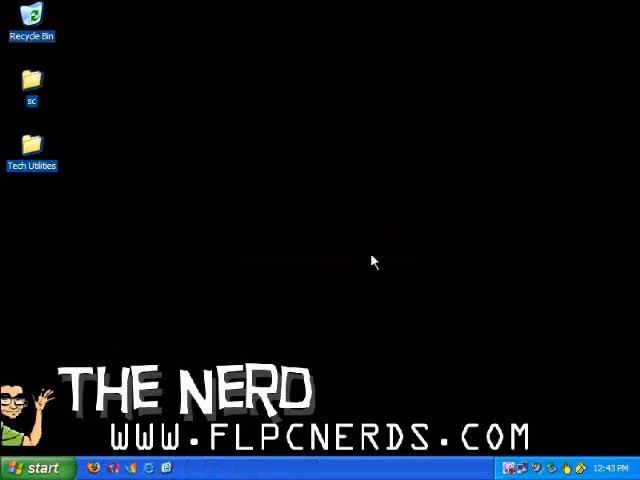